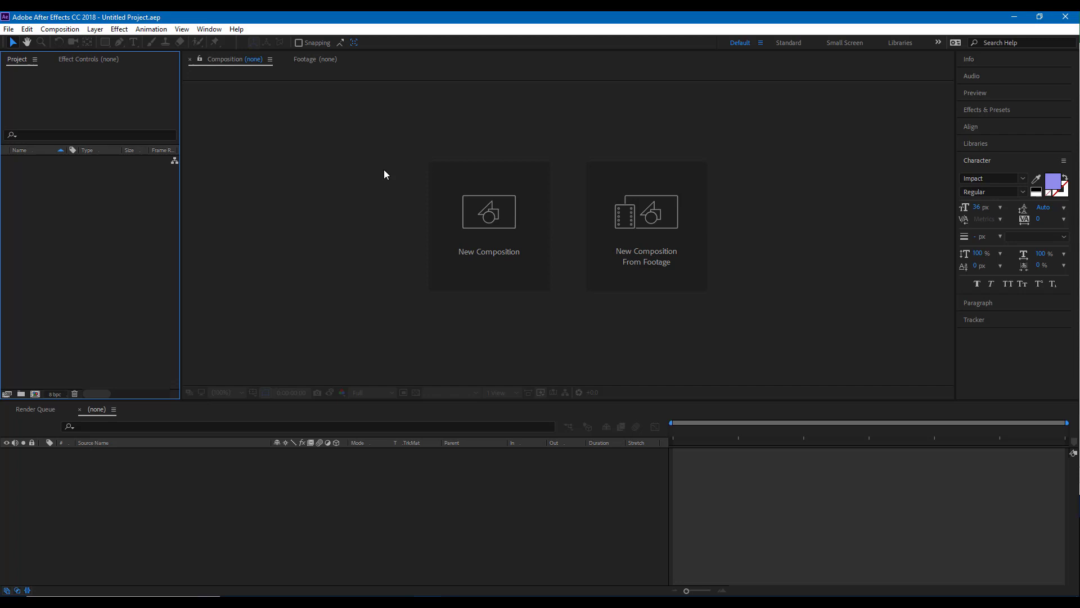
pyautogui.moveTo(145, 182)
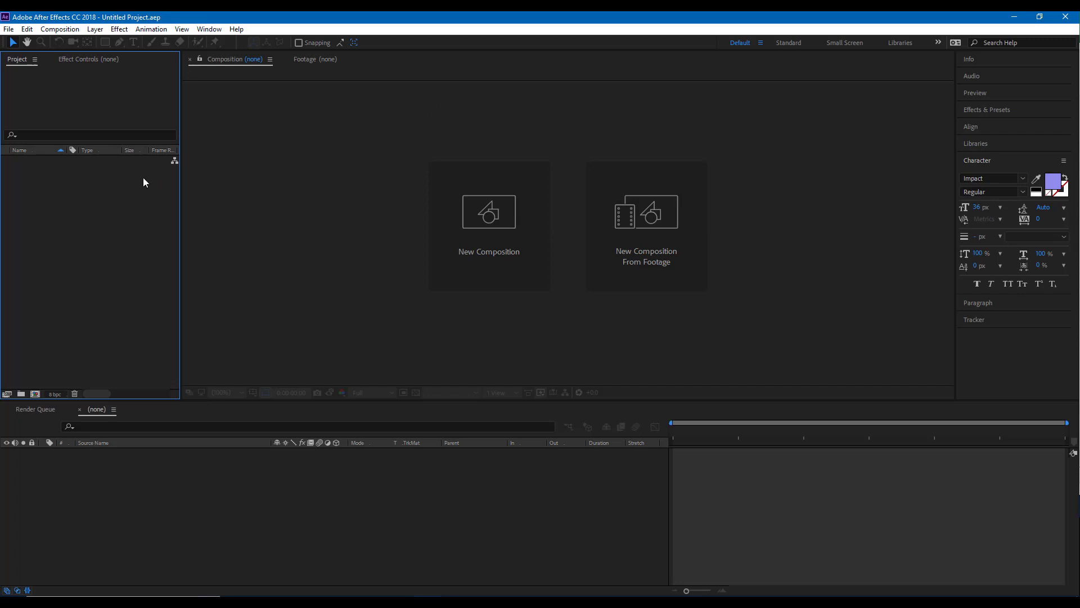
# Create a new MAXON CINEMA 4D File from the Project panel's context menu
pyautogui.rightClick(144, 181)
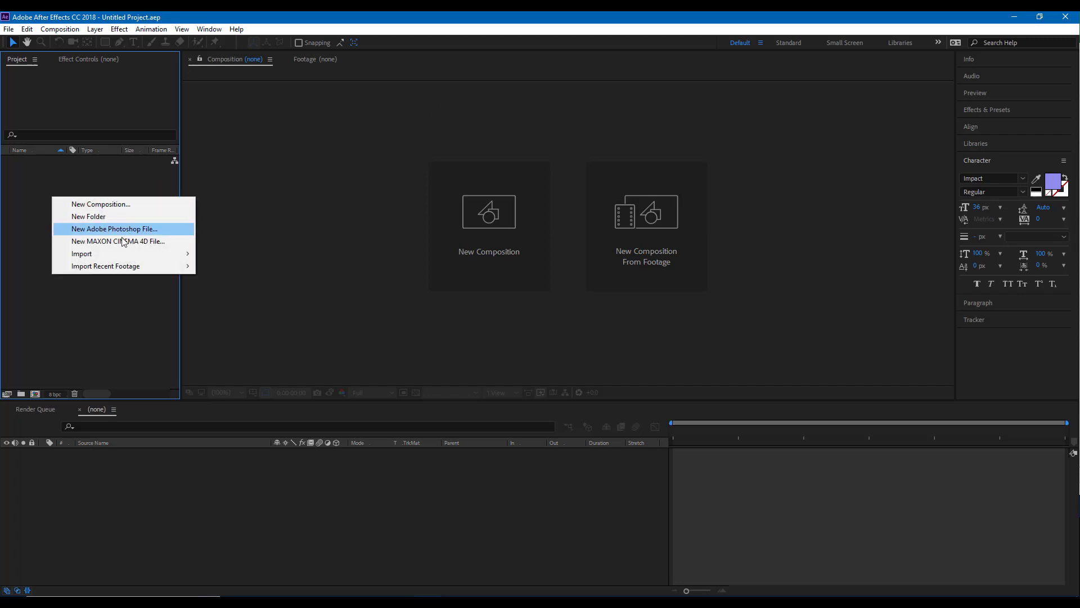
pyautogui.moveTo(117, 242)
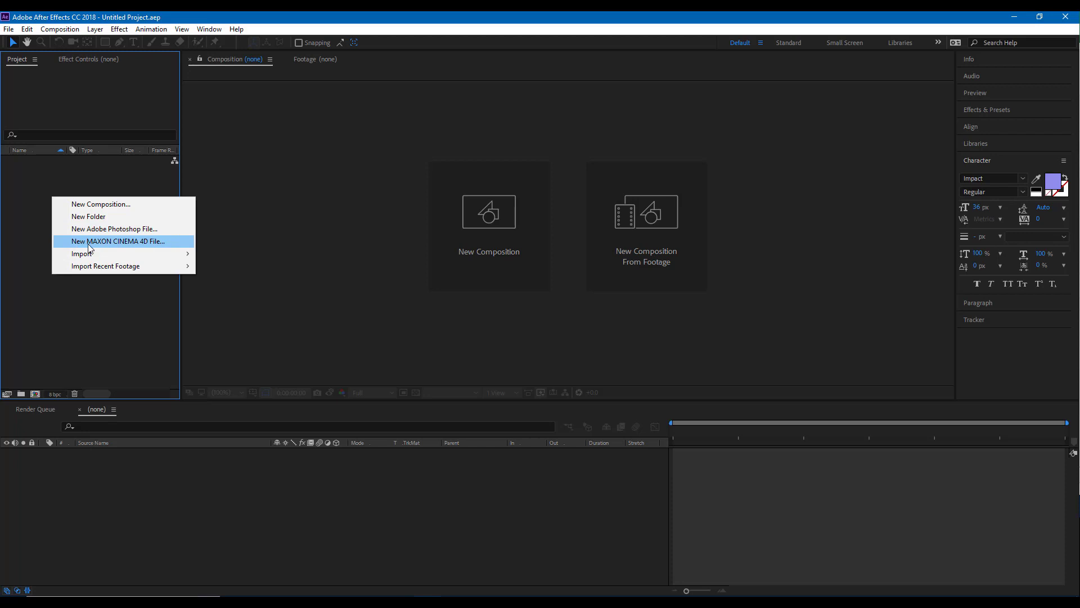
pyautogui.moveTo(126, 247)
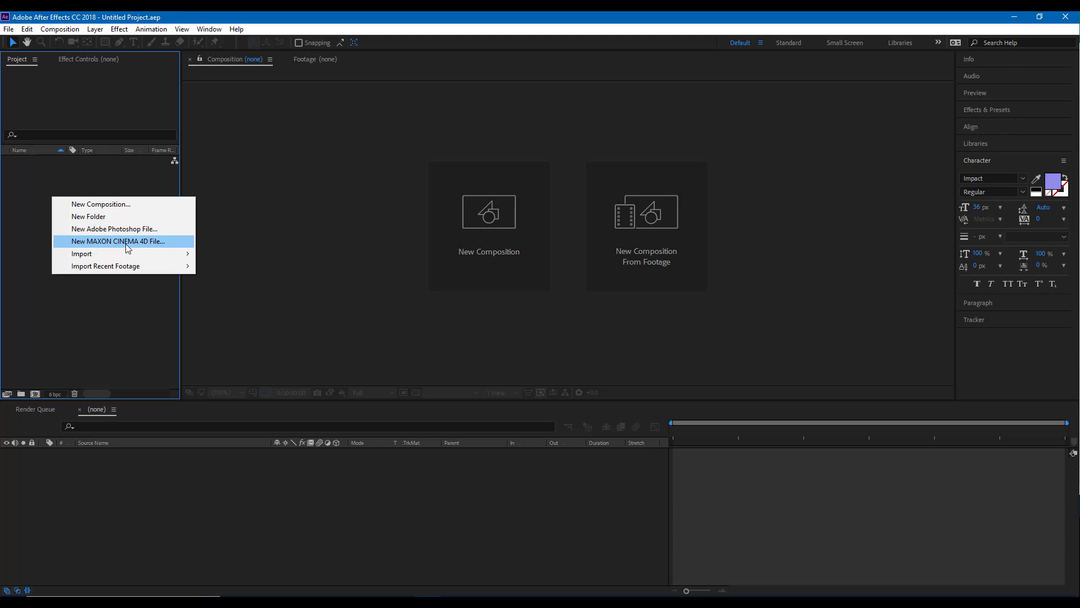
pyautogui.click(119, 242)
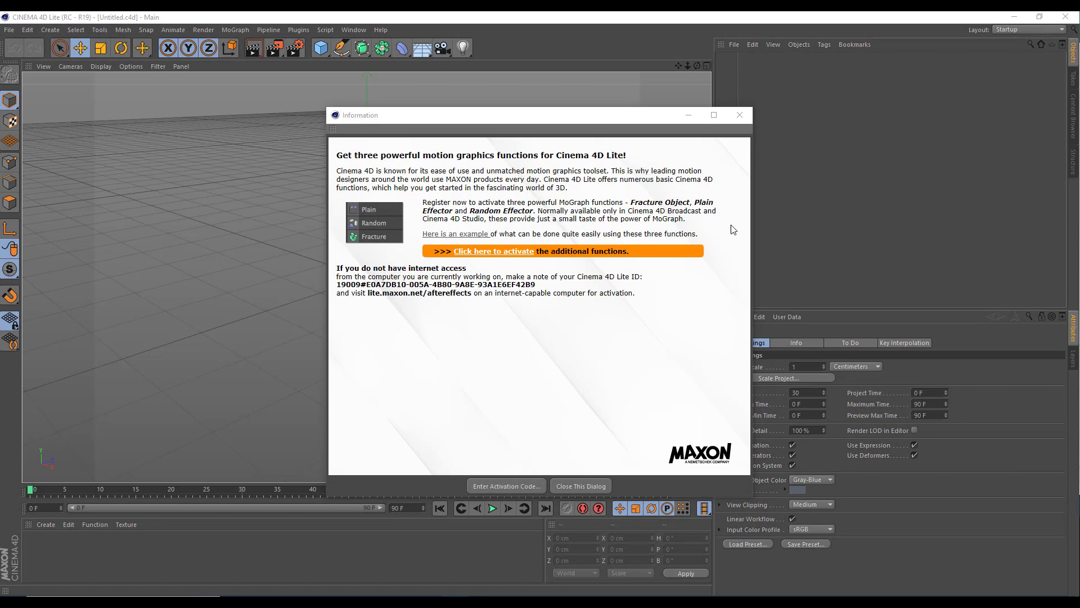
# Close the MoGraph activation Information dialog and select the Pen tool
pyautogui.click(579, 486)
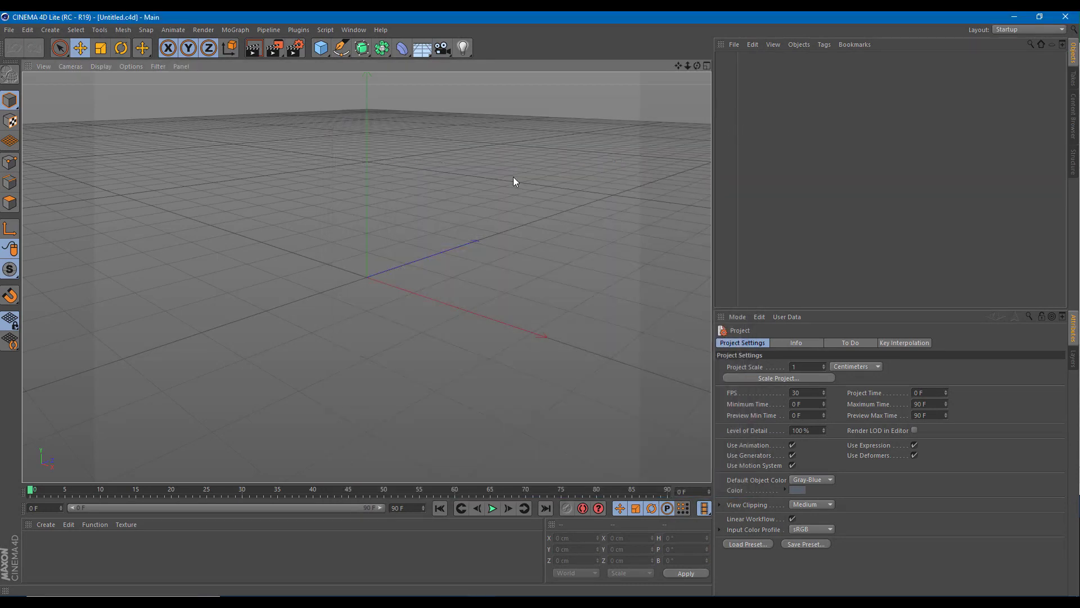
pyautogui.moveTo(413, 101)
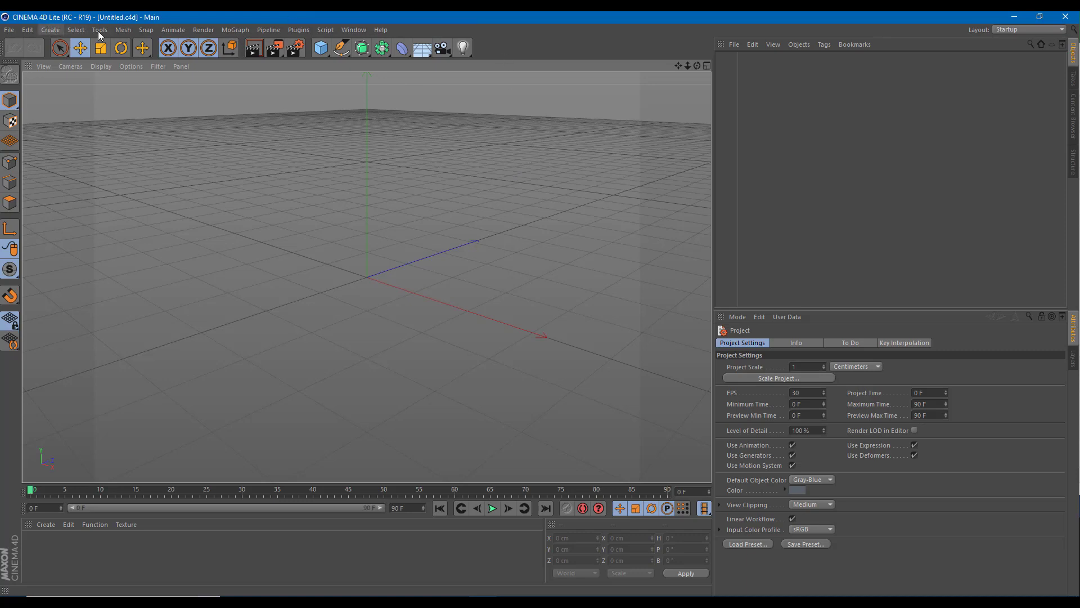
pyautogui.moveTo(87, 26)
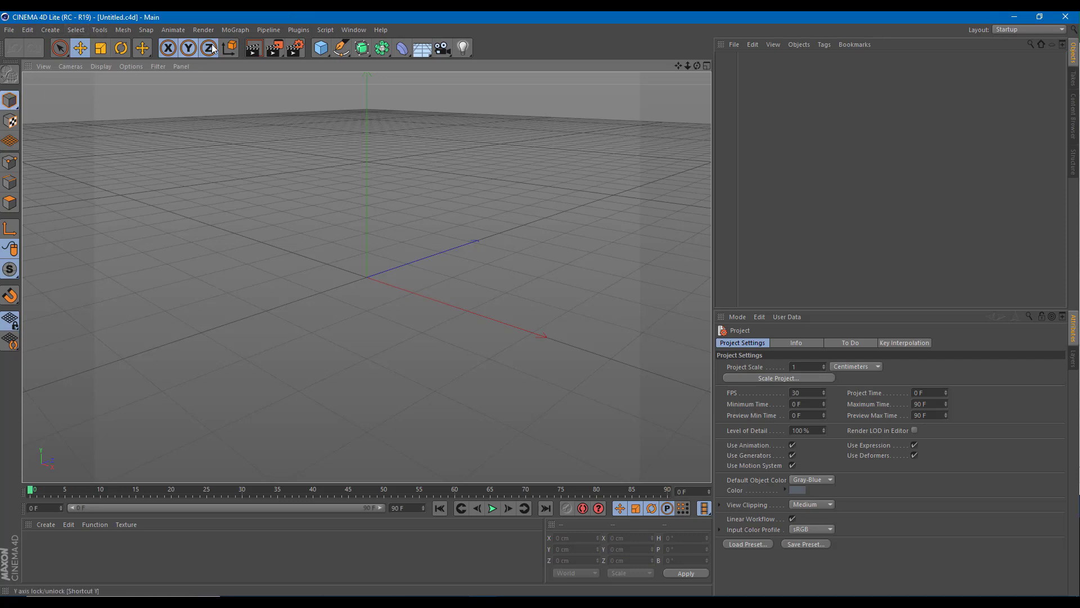
pyautogui.click(321, 47)
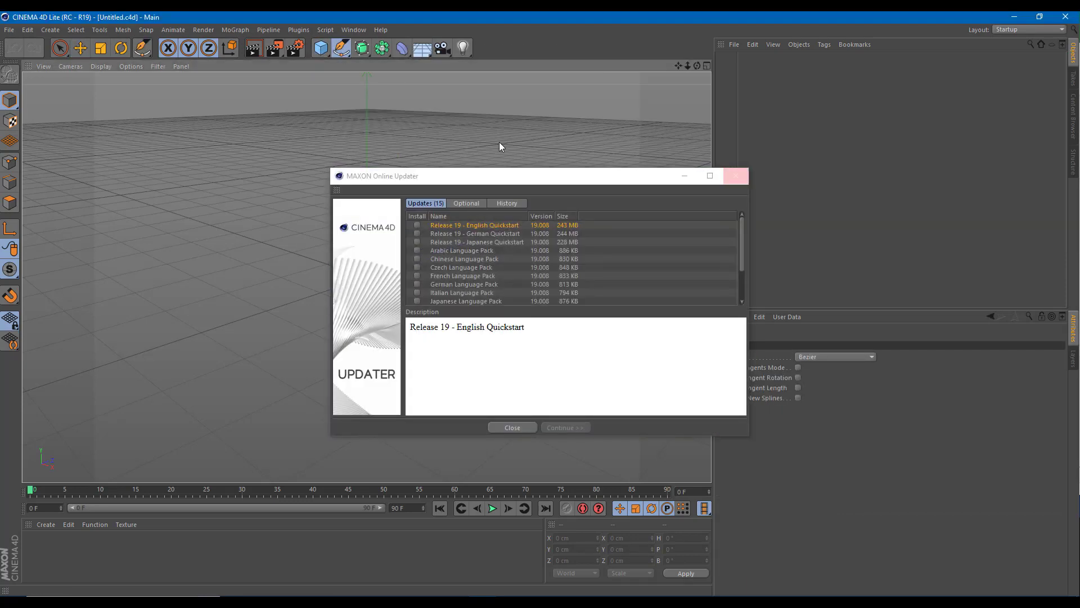
# Close the MAXON Online Updater and browse the Generators, Deformers and Environment palettes without adding objects
pyautogui.click(512, 427)
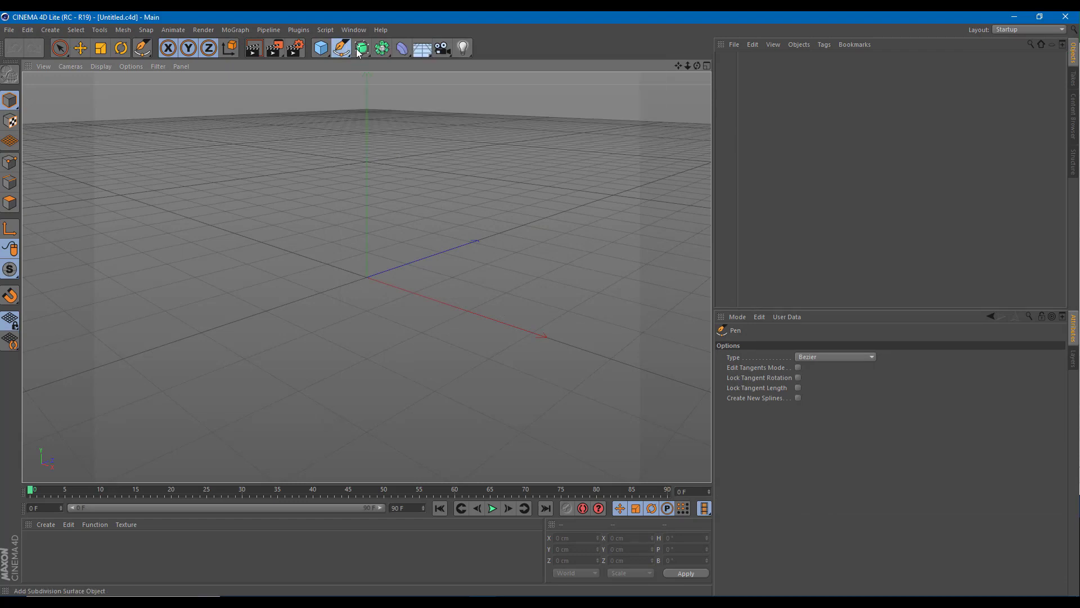
pyautogui.click(381, 48)
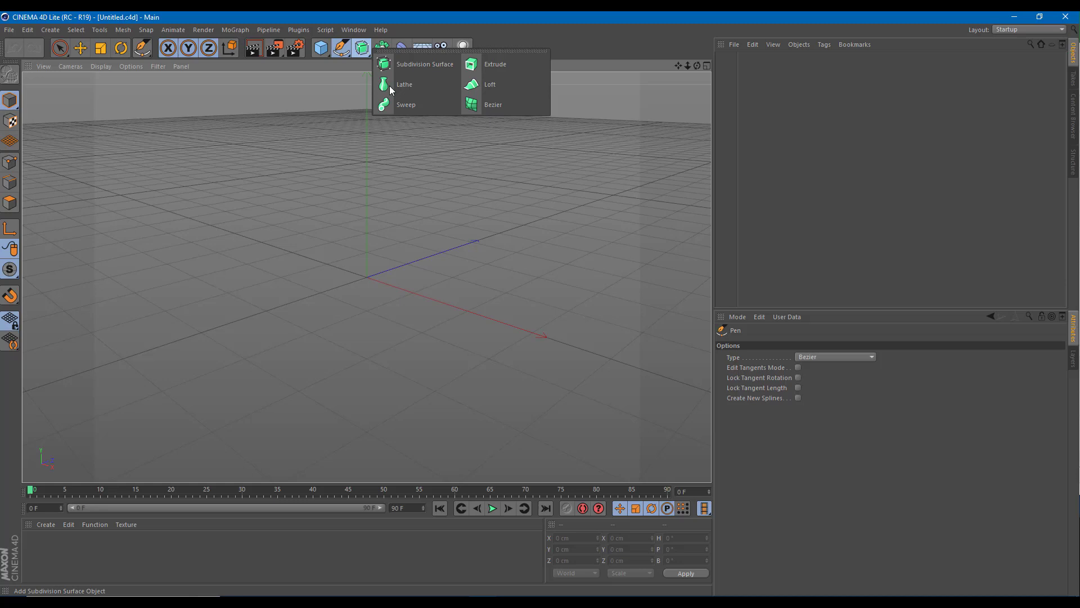
pyautogui.click(380, 46)
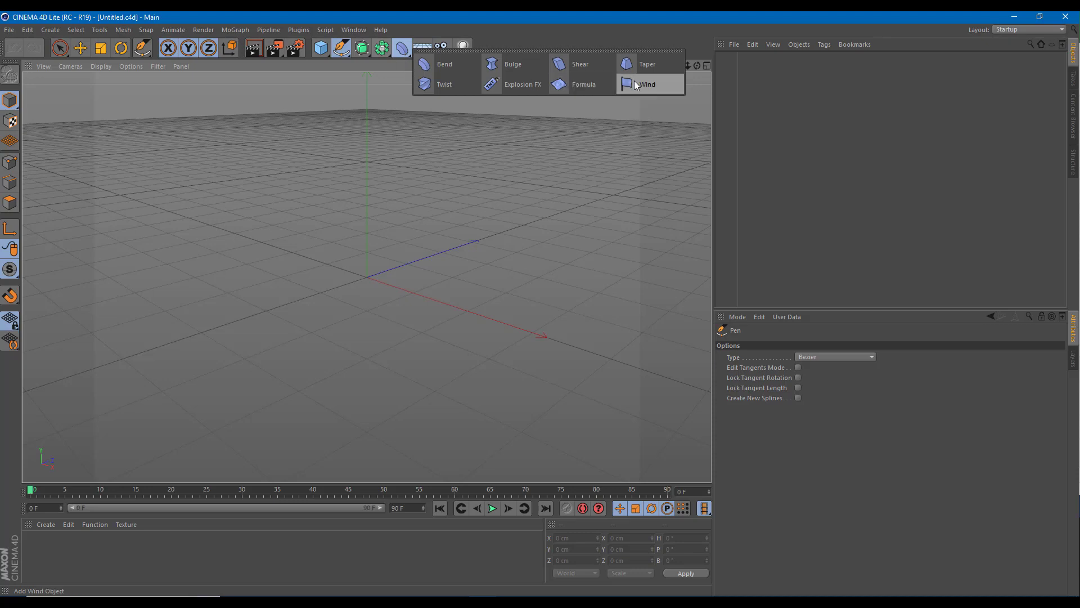
pyautogui.moveTo(392, 55)
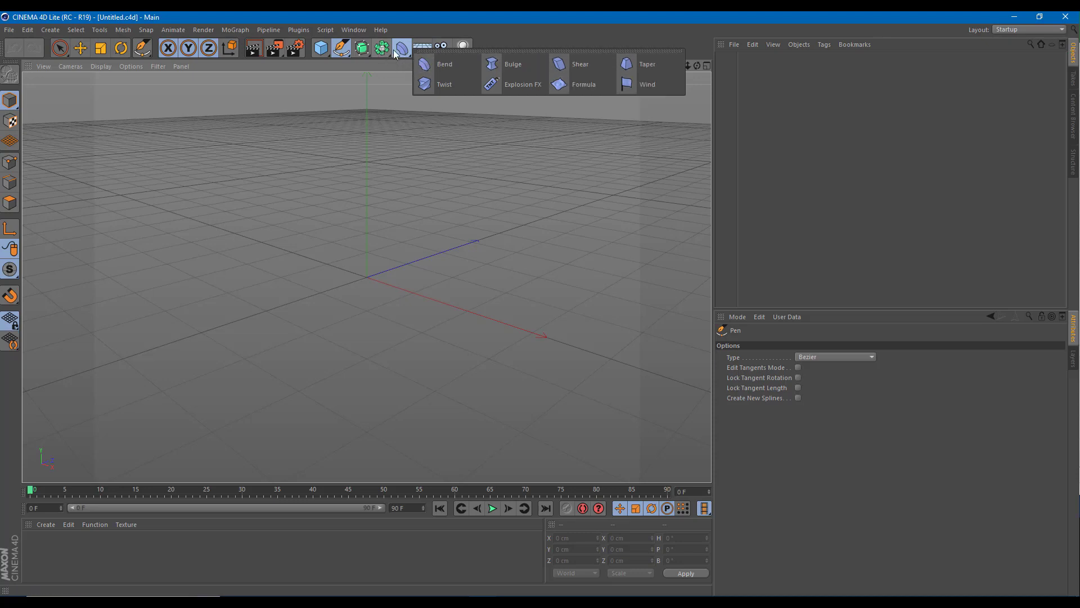
pyautogui.click(421, 47)
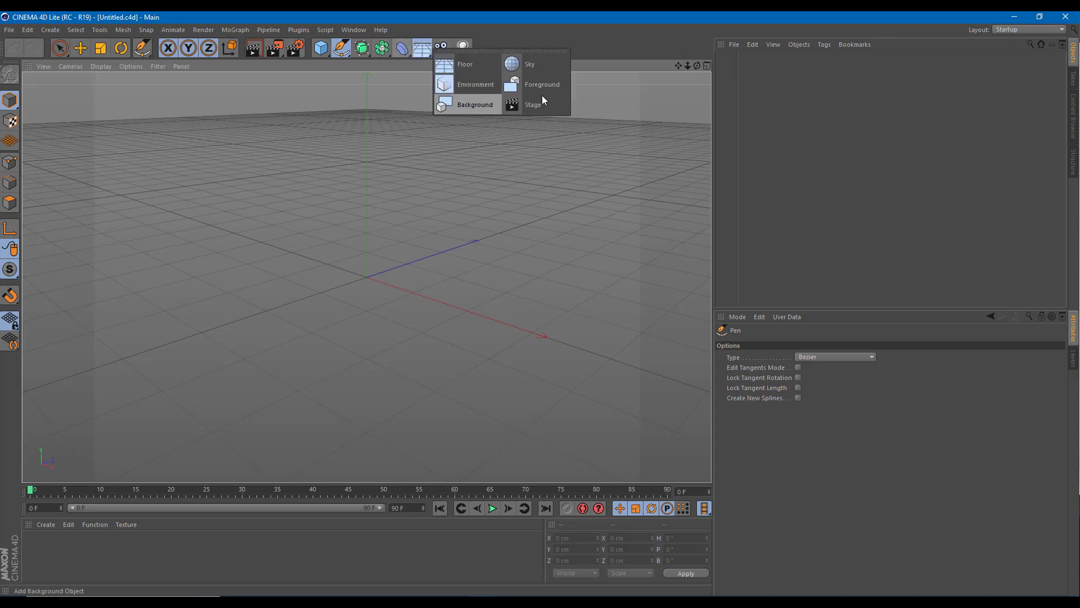
pyautogui.moveTo(542, 84)
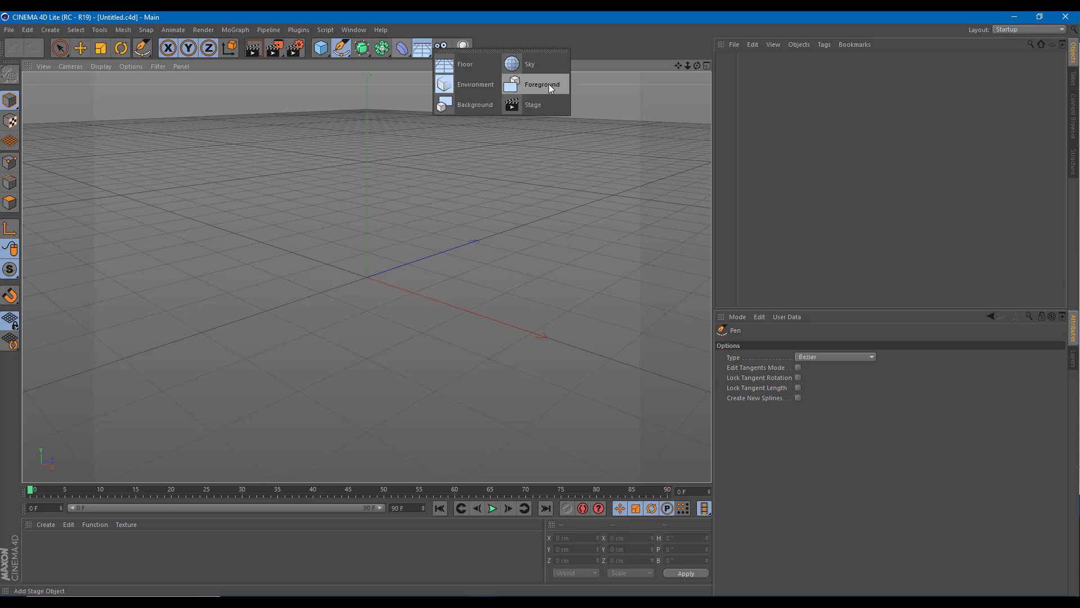
pyautogui.click(442, 46)
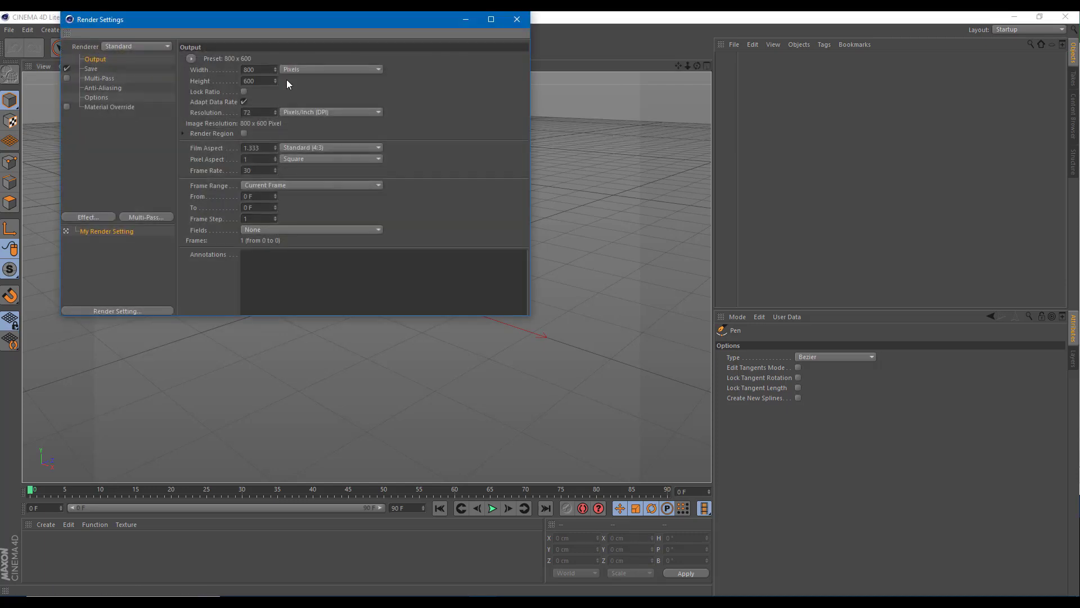
# Keep the Render Settings renderer on Standard and close the window
pyautogui.click(135, 47)
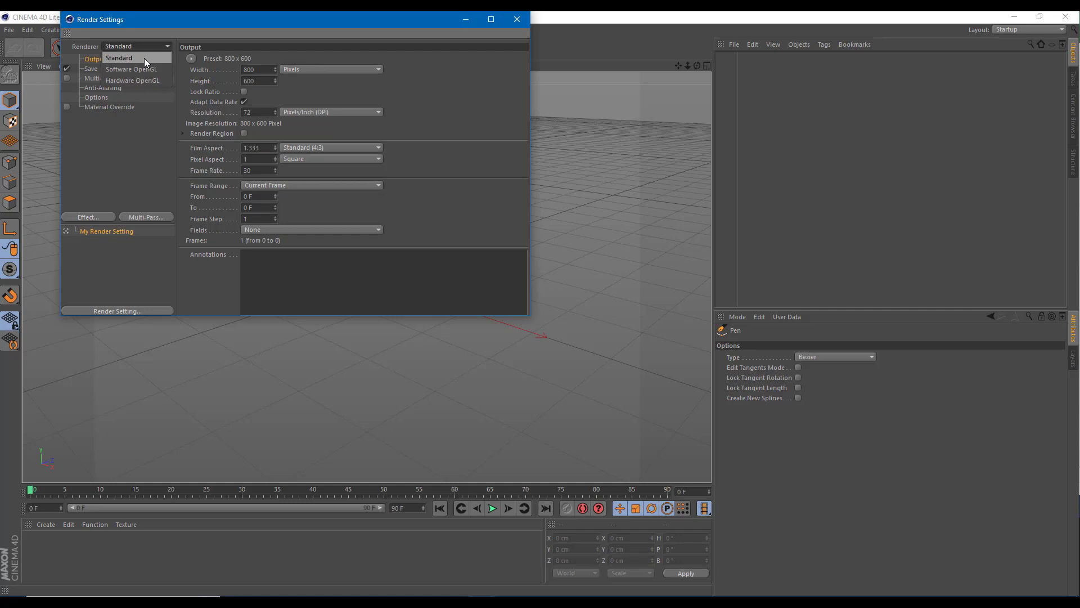
pyautogui.moveTo(131, 69)
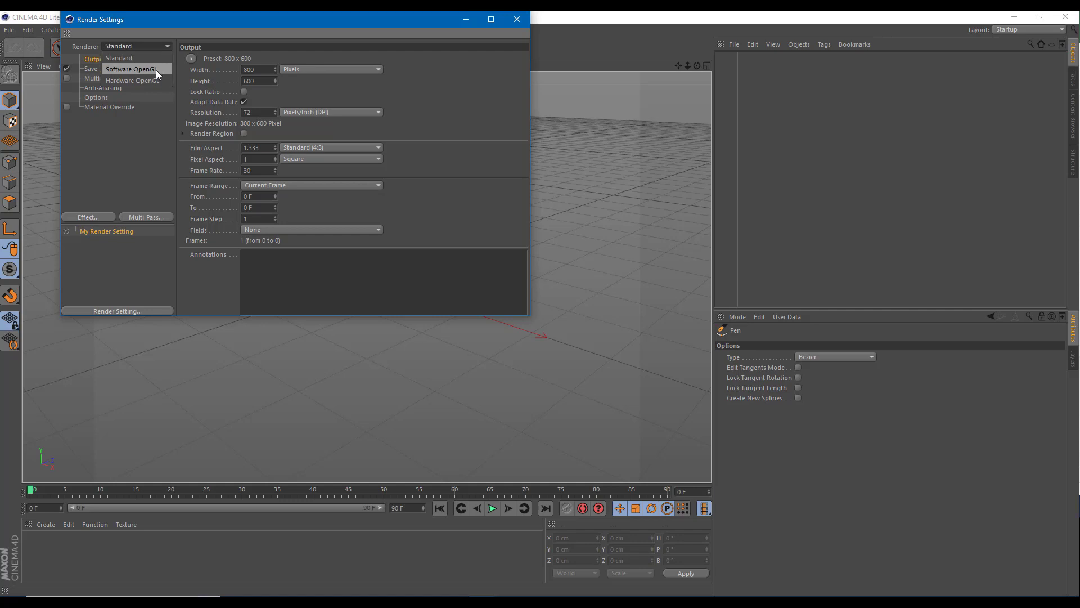
pyautogui.moveTo(145, 221)
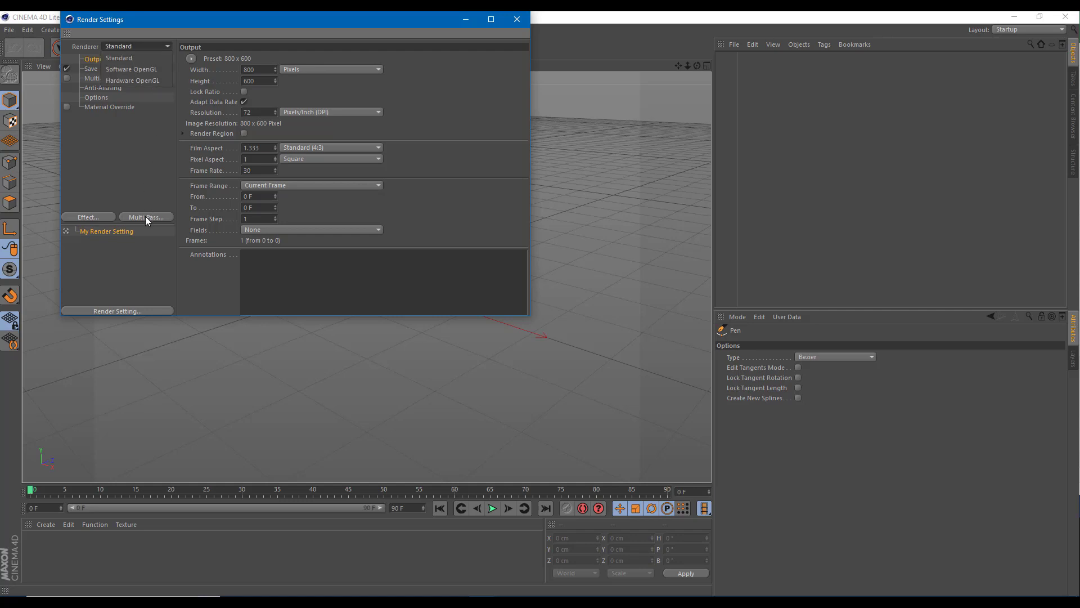
pyautogui.click(145, 217)
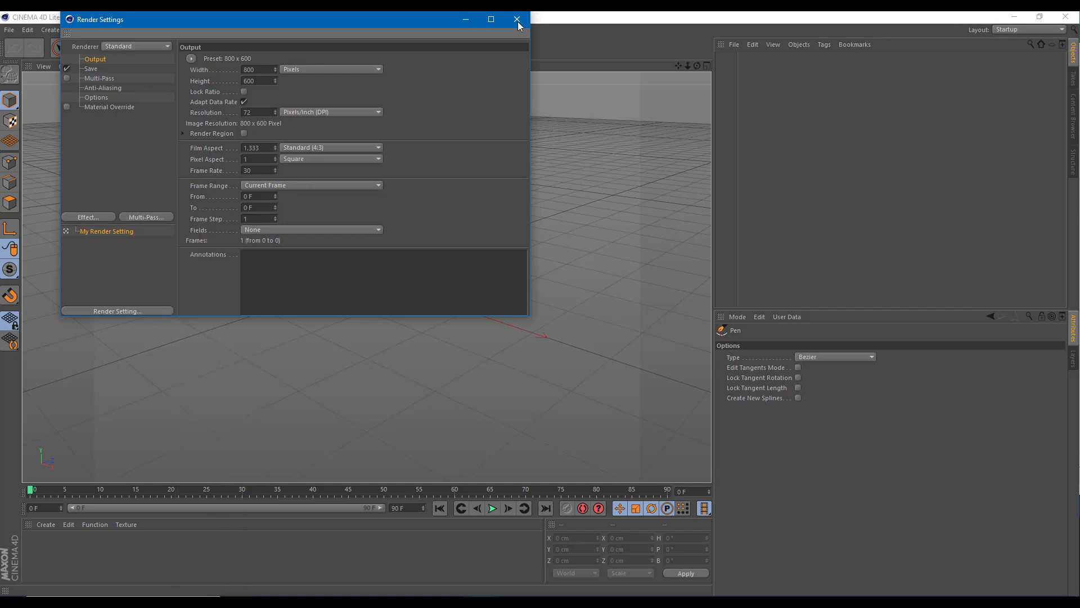
pyautogui.click(517, 19)
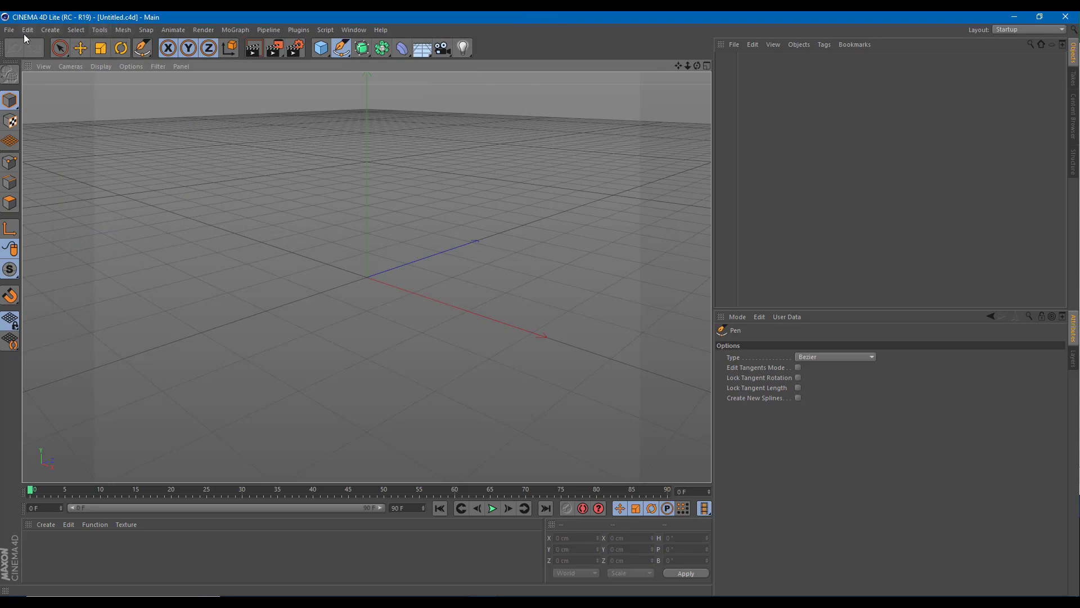
pyautogui.click(234, 29)
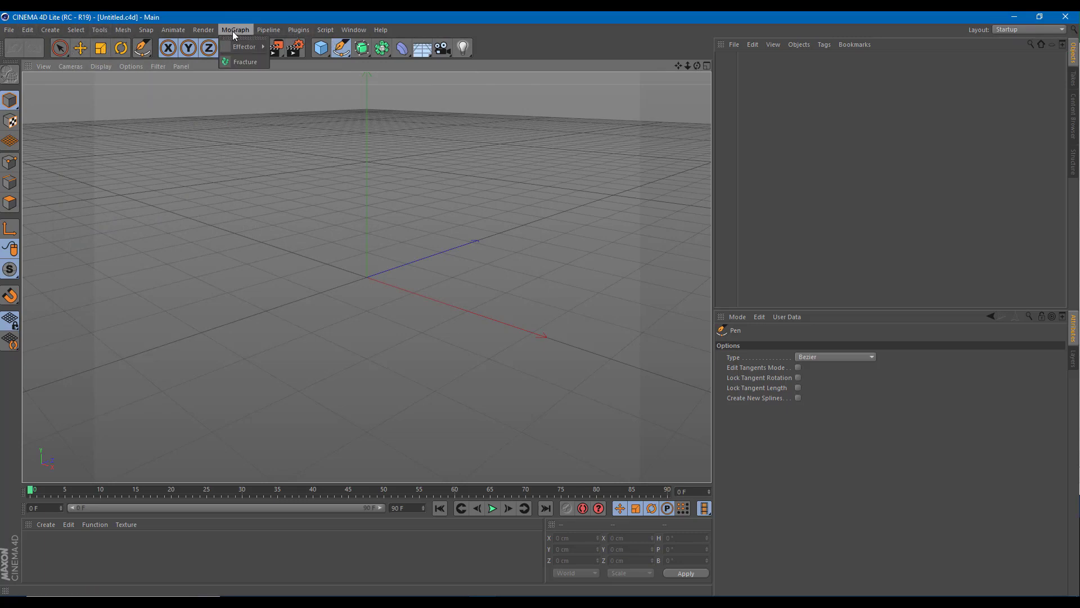
pyautogui.click(354, 30)
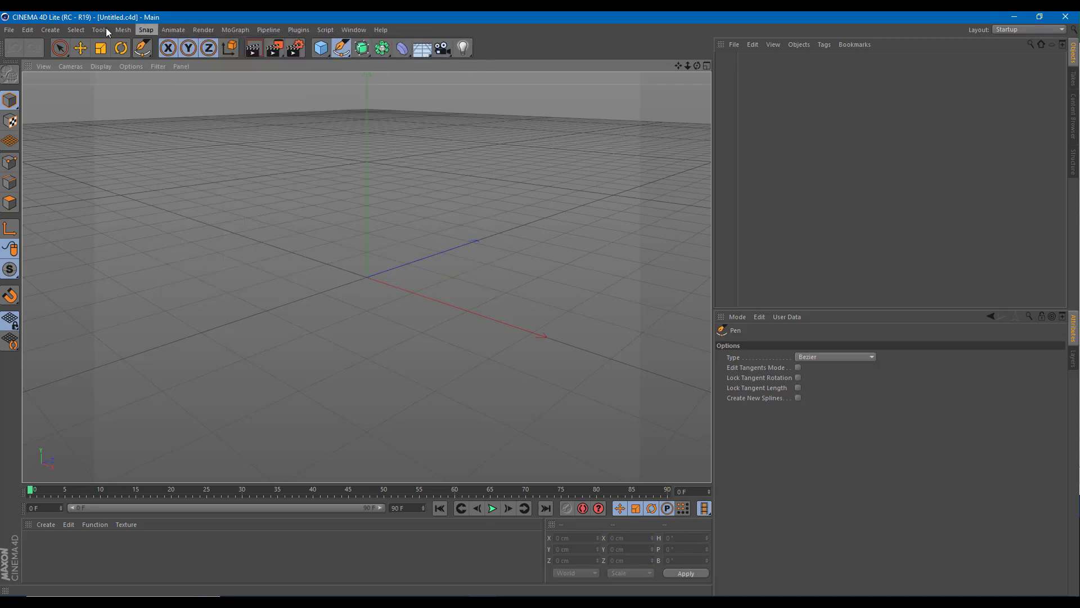
pyautogui.click(9, 30)
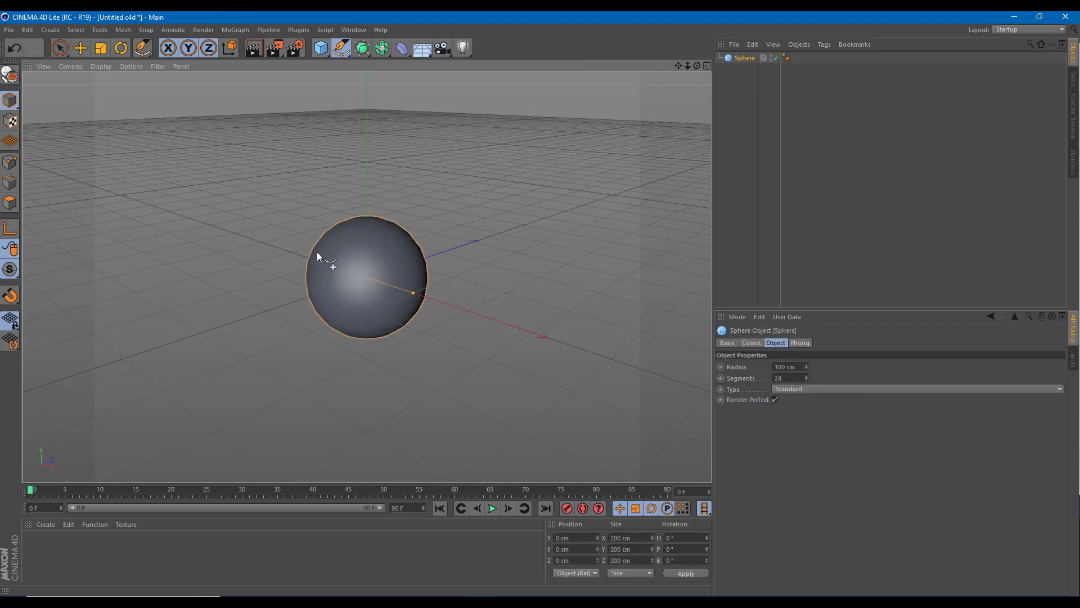
pyautogui.moveTo(275, 175)
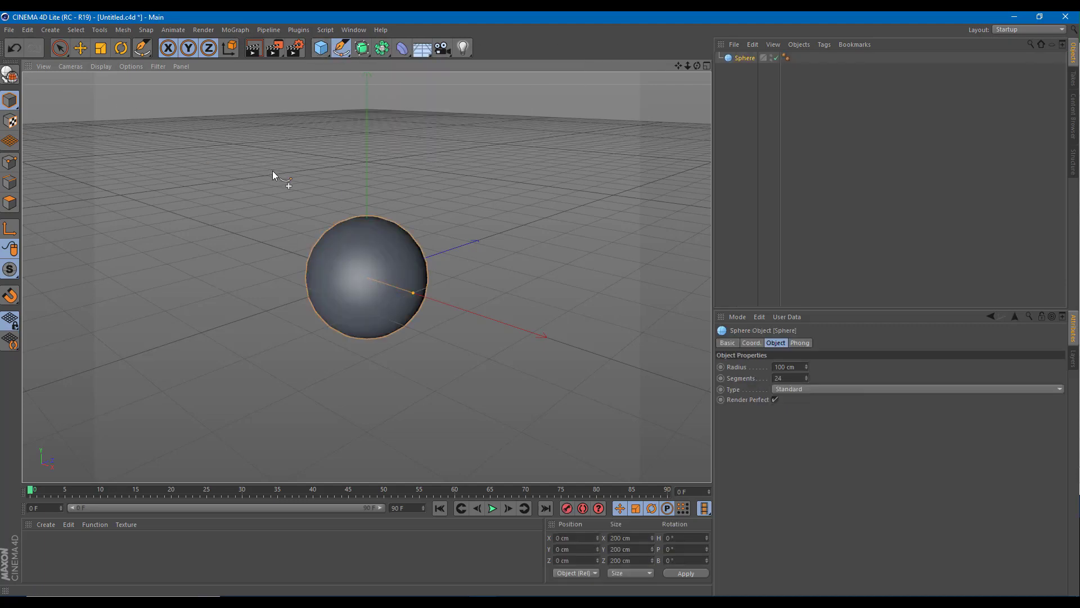
# Add a sphere, make it editable with C, and move selected points inward to form a dent
pyautogui.click(167, 47)
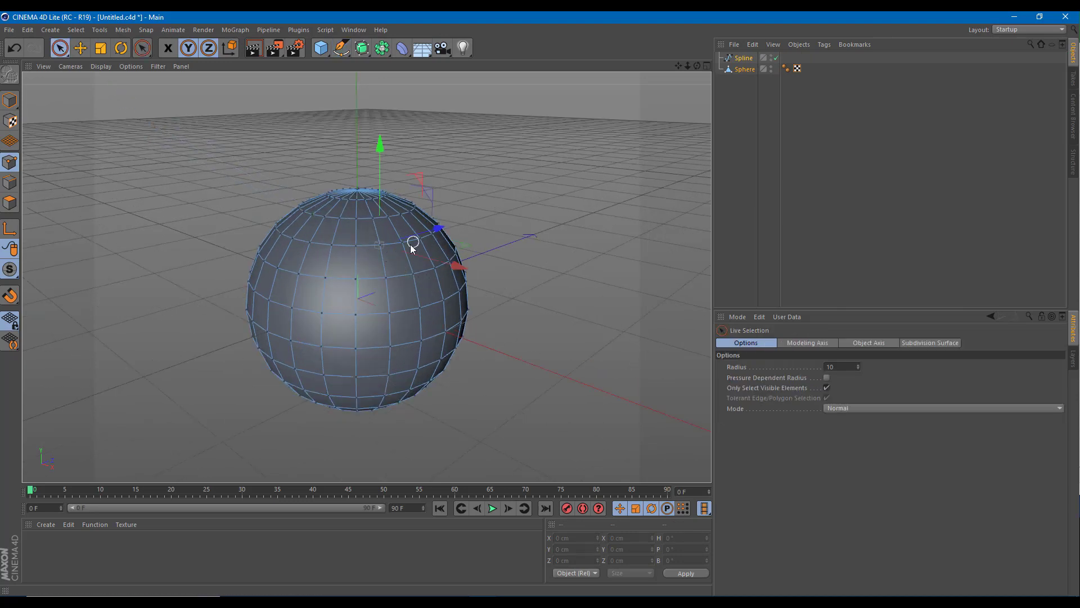
pyautogui.click(745, 68)
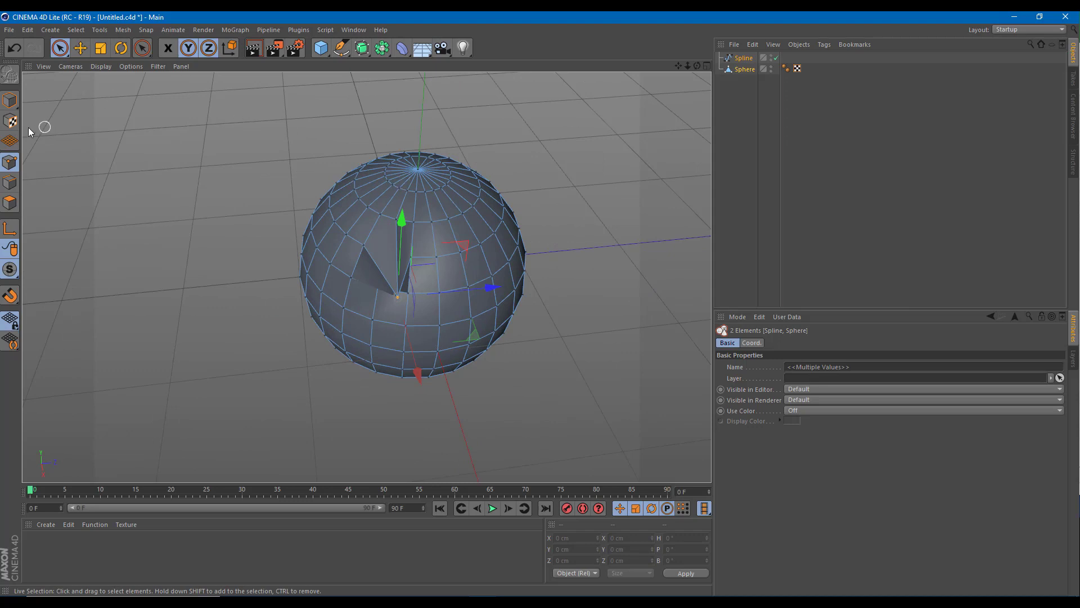
pyautogui.moveTo(350, 121)
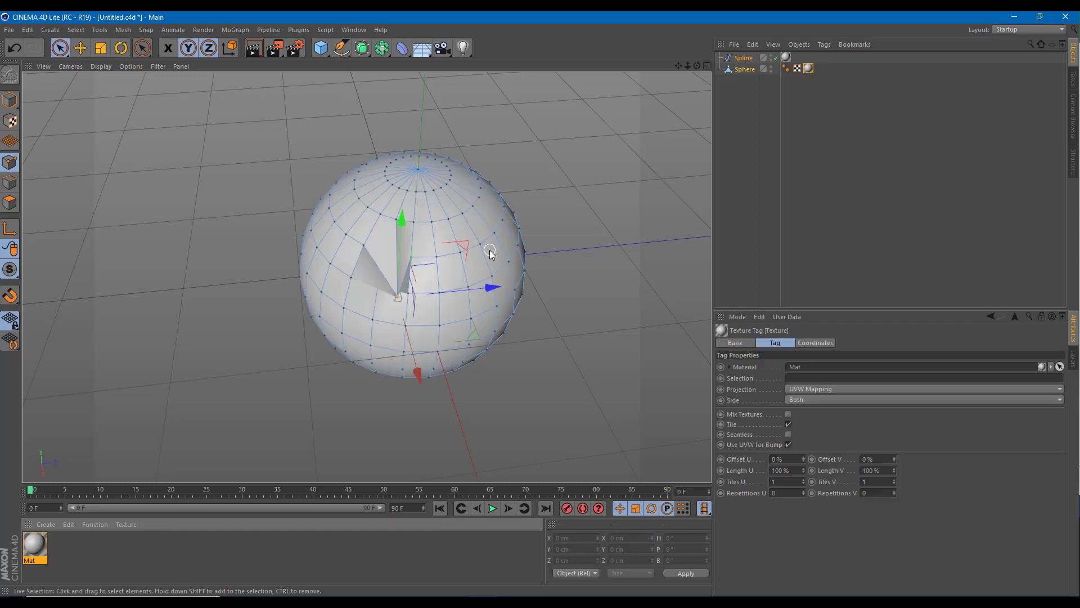
pyautogui.moveTo(432, 294)
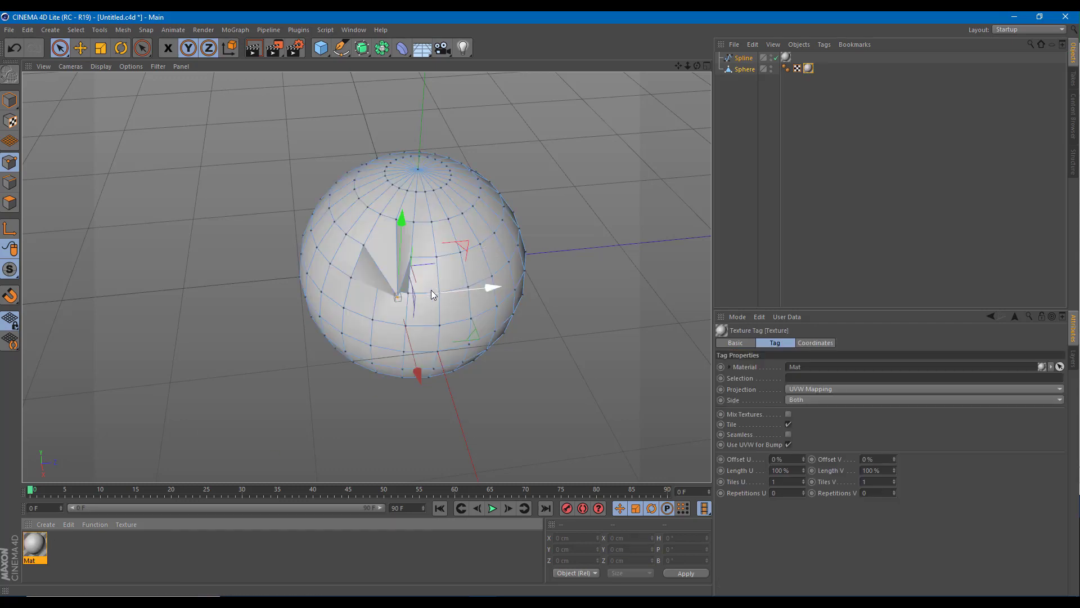
pyautogui.moveTo(329, 21)
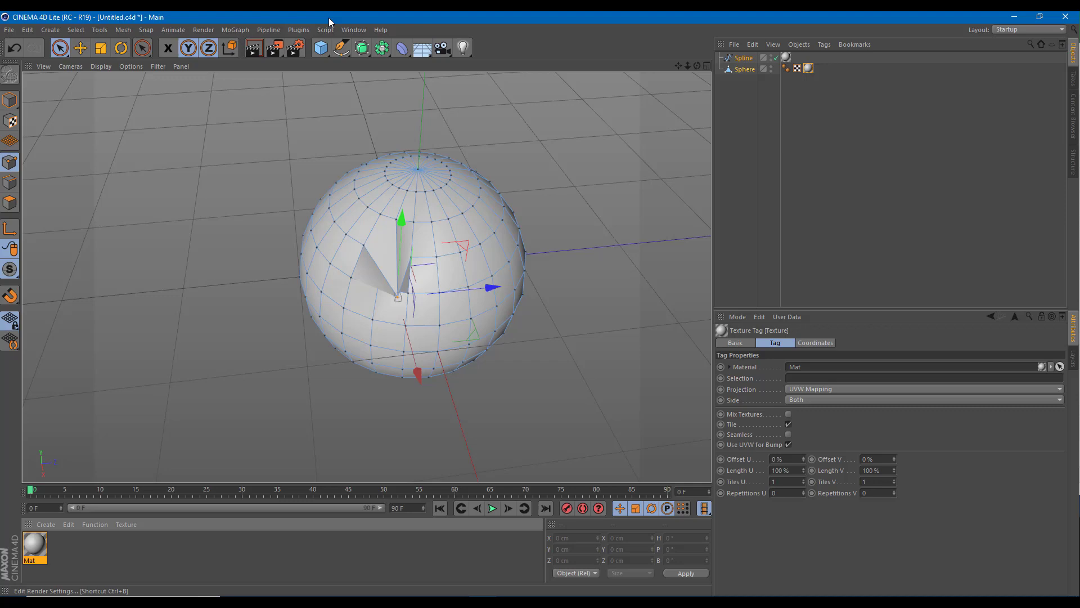
pyautogui.moveTo(230, 48)
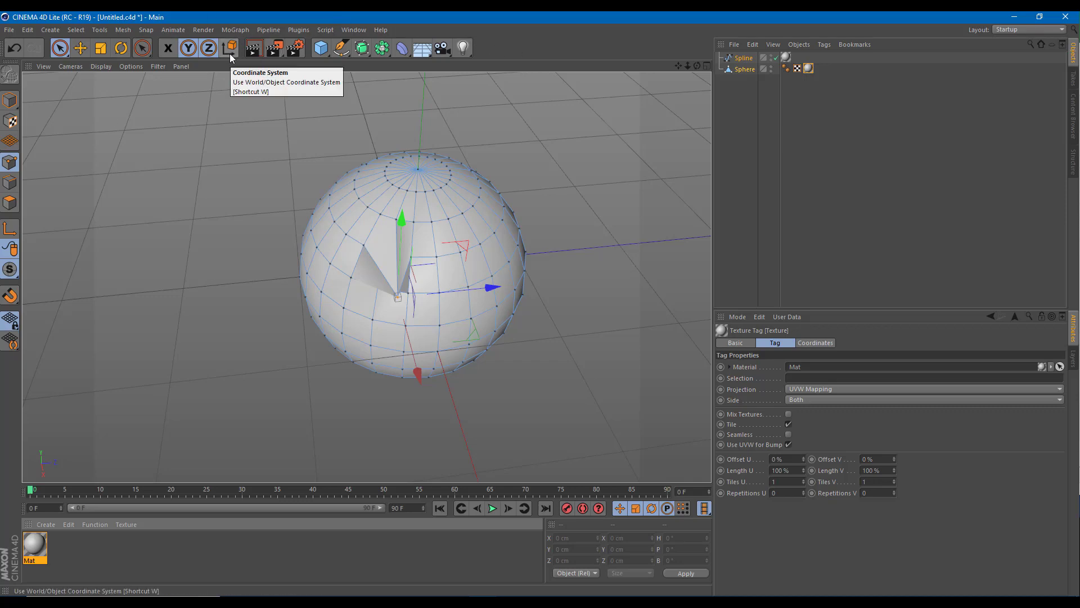
pyautogui.moveTo(182, 400)
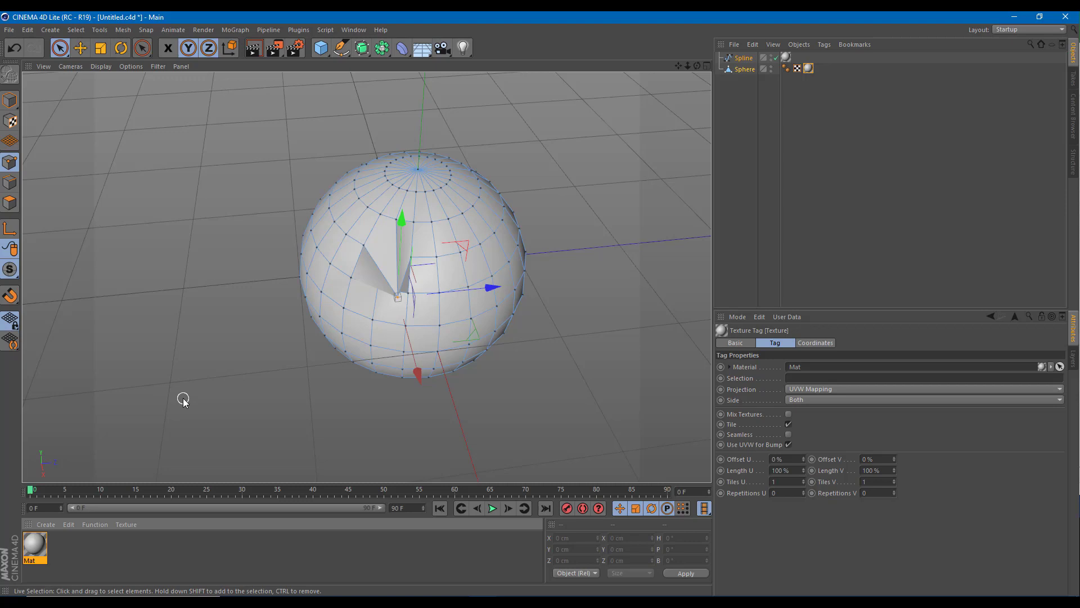
pyautogui.moveTo(427, 294)
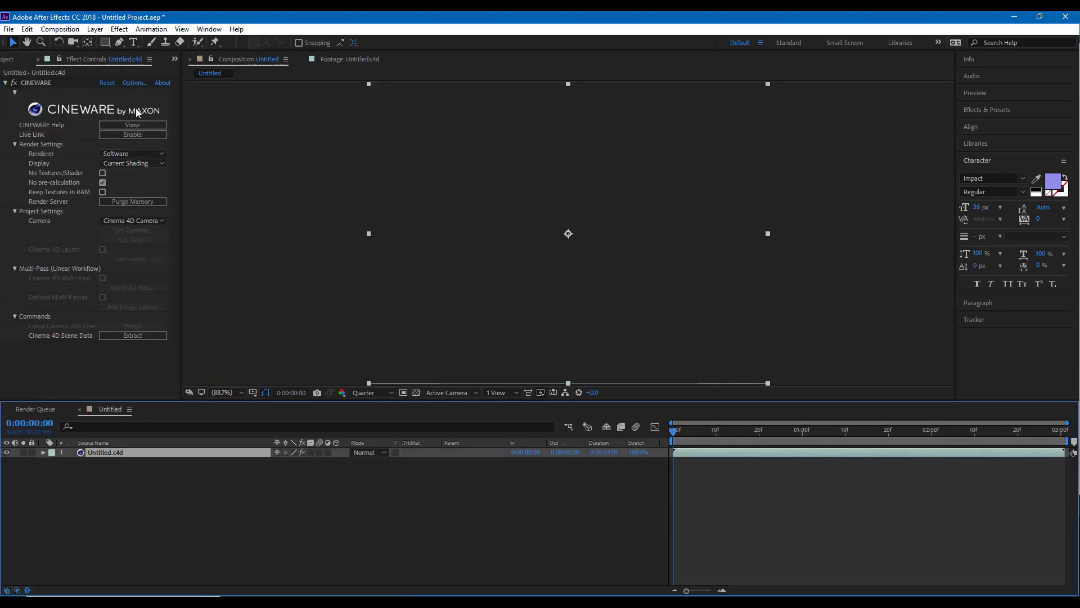
# Set the CINEWARE Renderer in Effect Controls to Standard (Final)
pyautogui.click(132, 164)
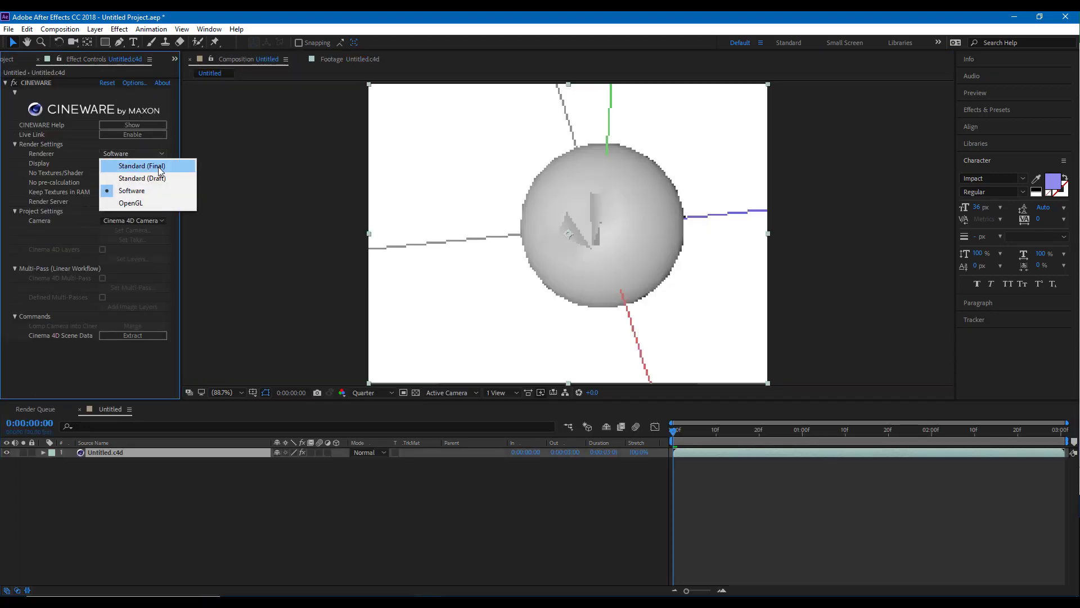
pyautogui.click(141, 166)
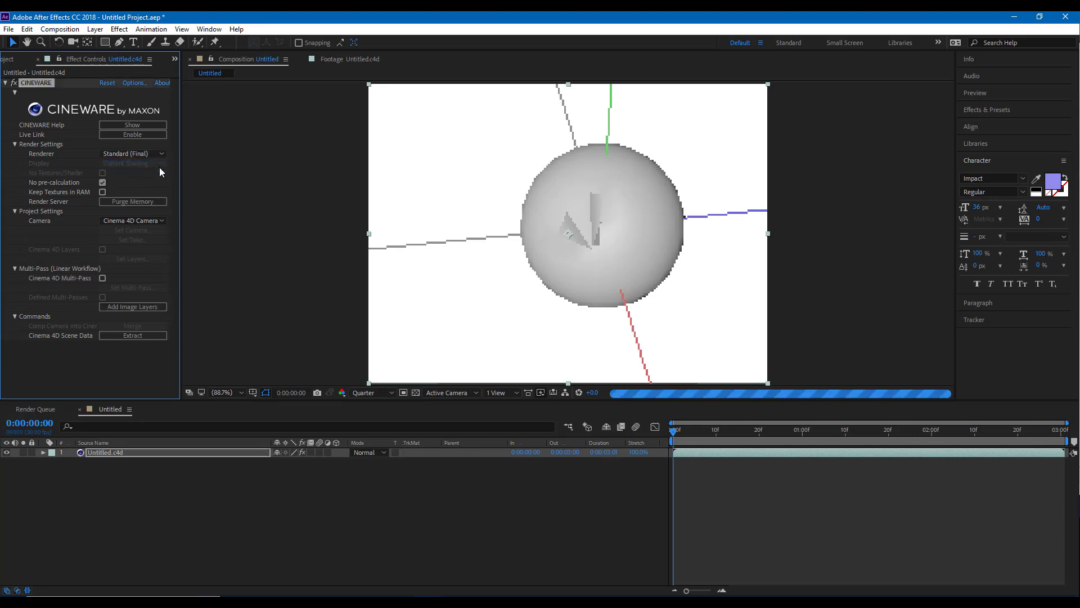